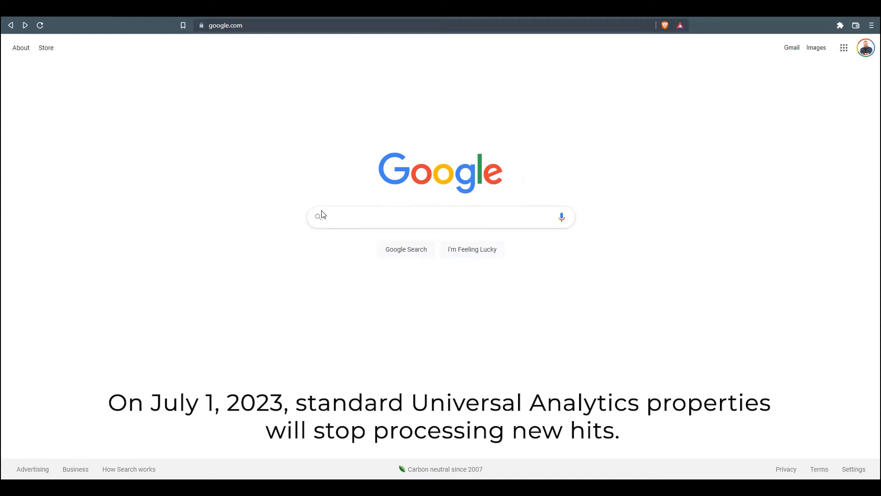
# - Search Google for 'google analytics' and open the Google Analytics site
pyautogui.write('google analytics')
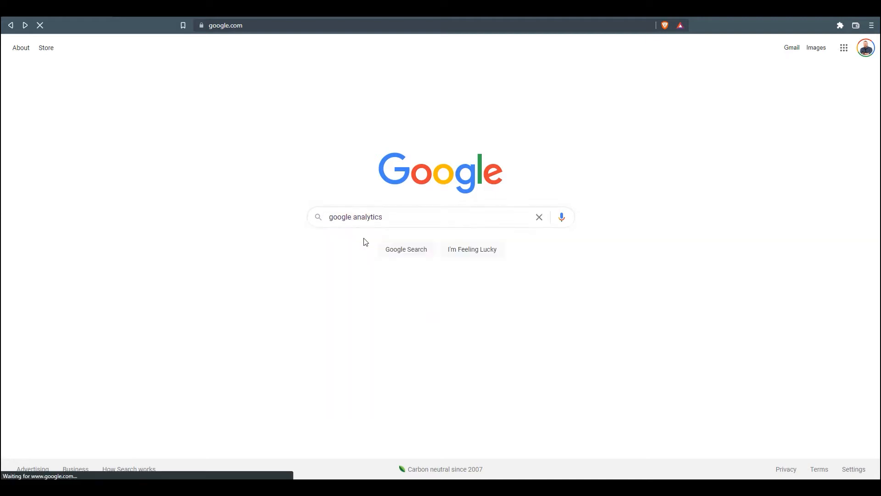
pyautogui.click(406, 249)
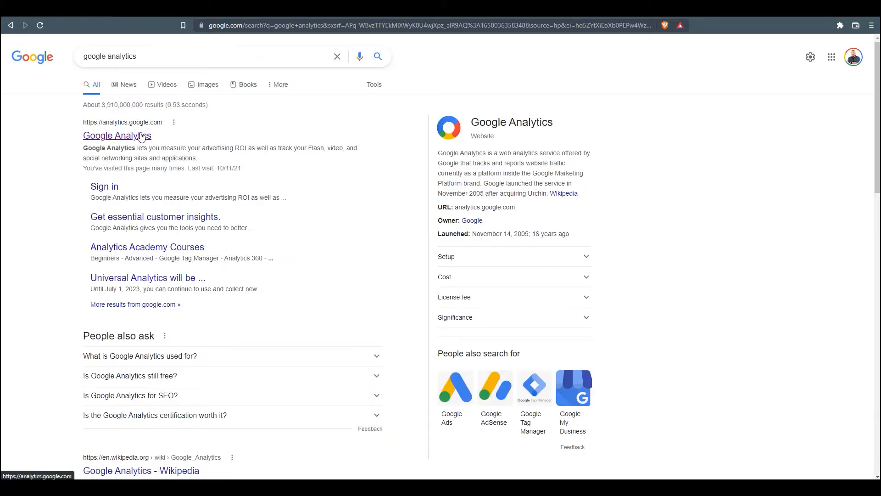
pyautogui.click(117, 135)
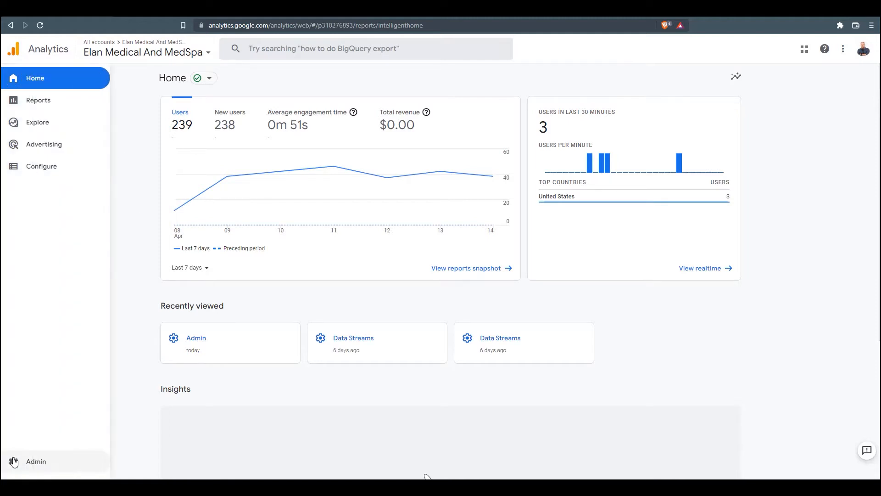
# - Go through Admin, the web data stream and More tagging settings to Define internal traffic
pyautogui.click(35, 461)
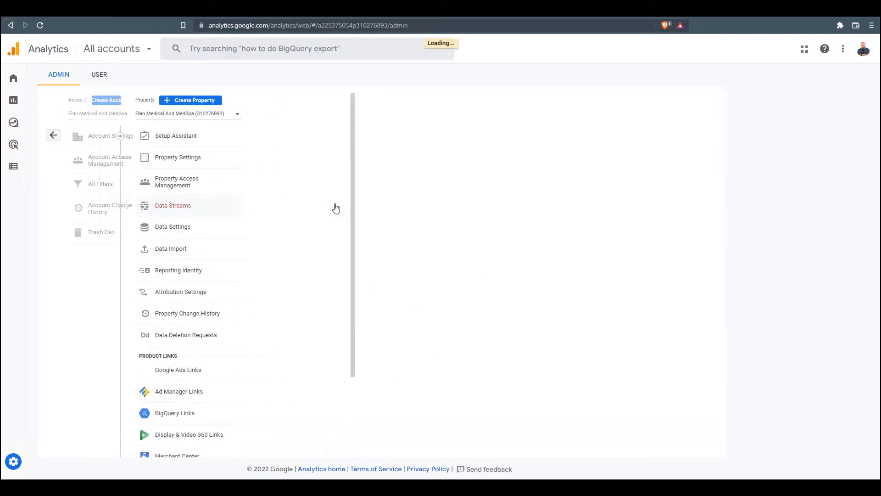
pyautogui.click(173, 205)
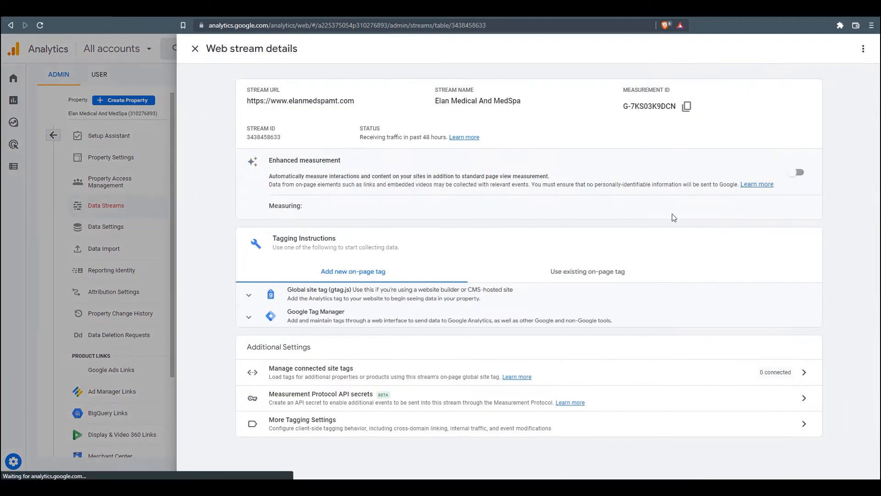
pyautogui.click(796, 172)
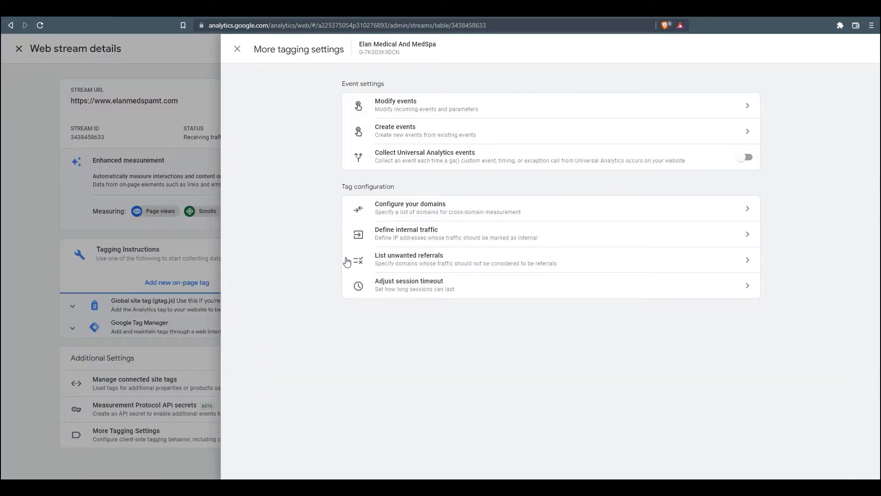
pyautogui.moveTo(419, 233)
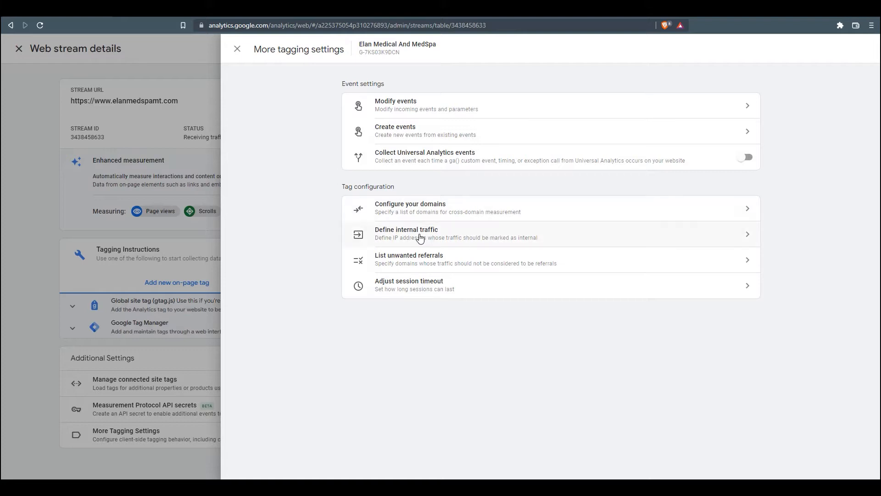
pyautogui.click(406, 233)
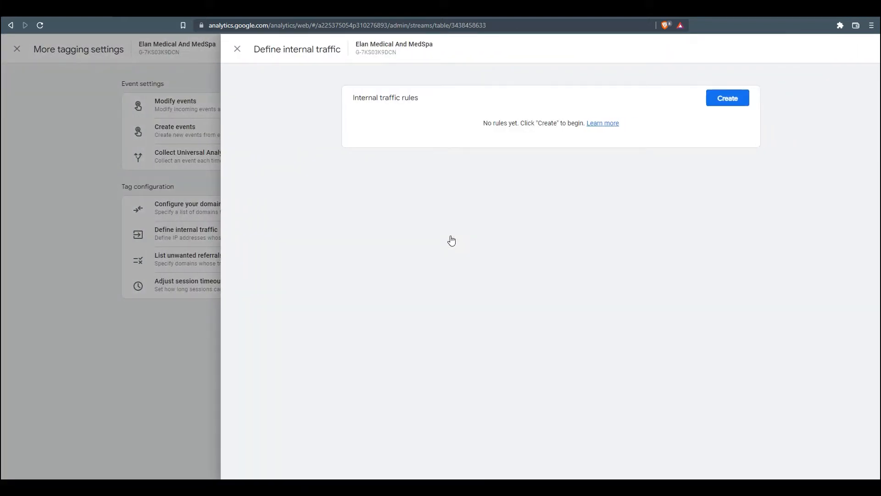
pyautogui.moveTo(478, 208)
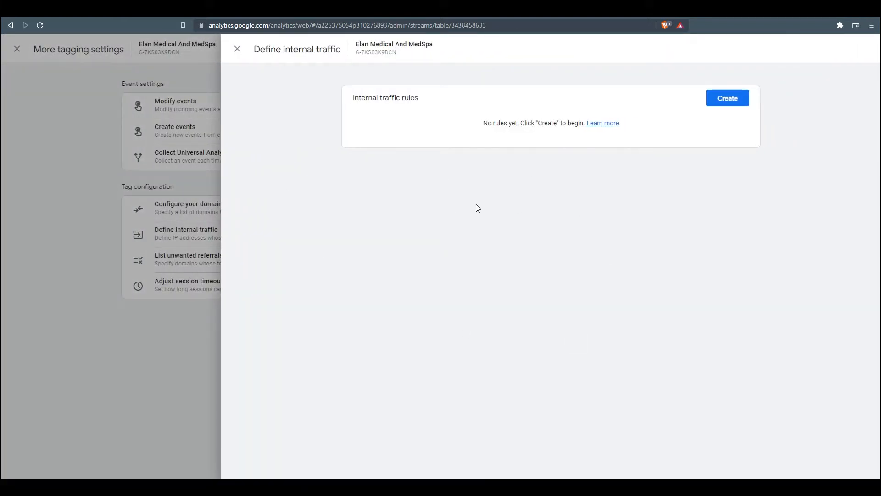
# - Create a new internal traffic rule named 'Internal Traffic' with traffic_type value internal
pyautogui.click(727, 98)
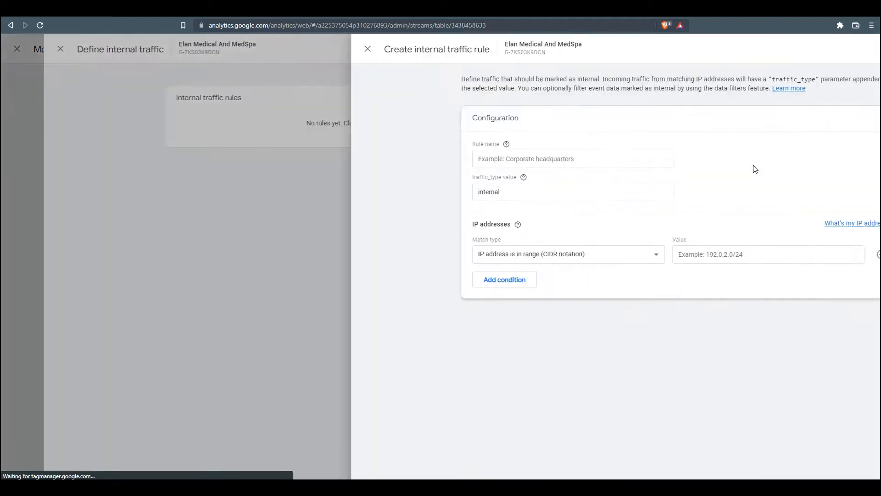
pyautogui.click(442, 159)
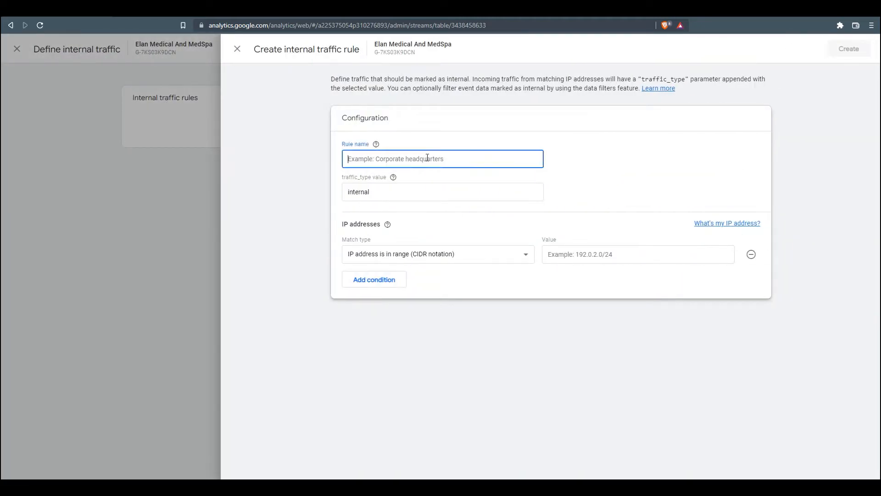
pyautogui.write('IN')
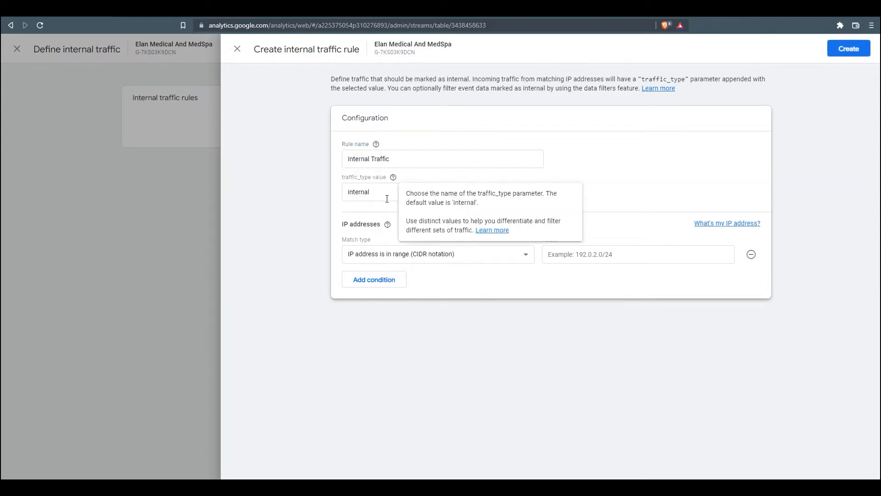
pyautogui.click(441, 192)
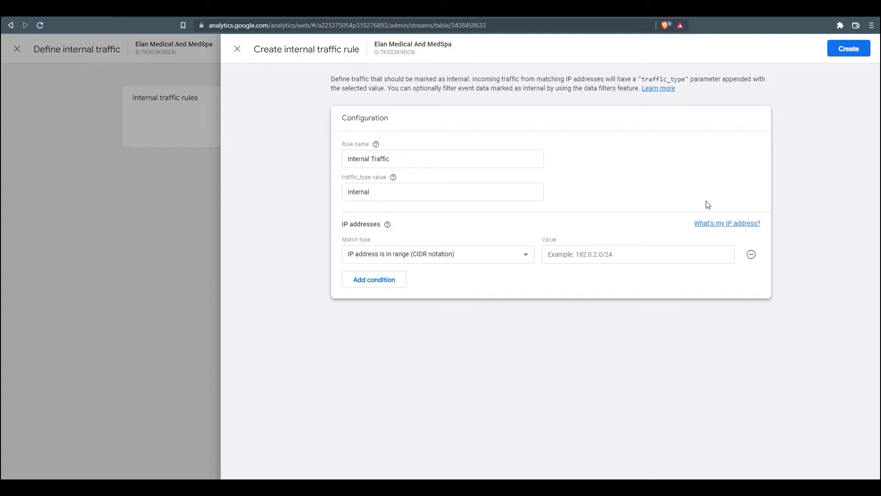
pyautogui.moveTo(464, 286)
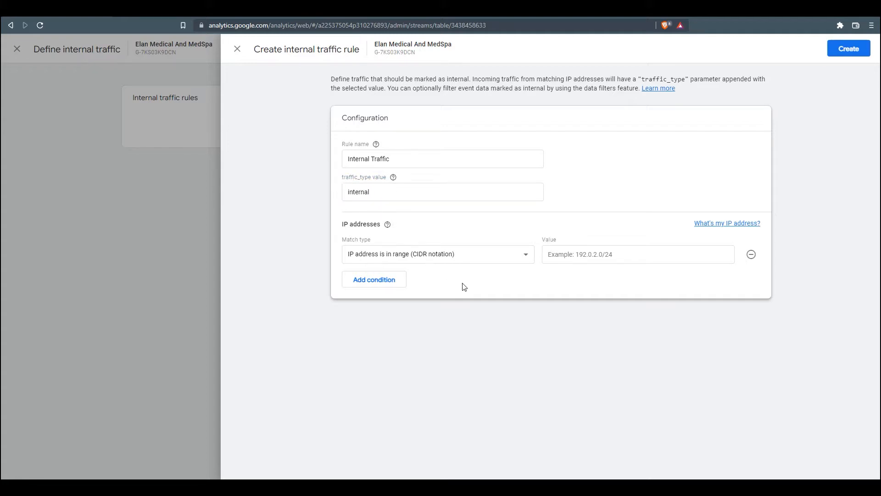
pyautogui.moveTo(460, 251)
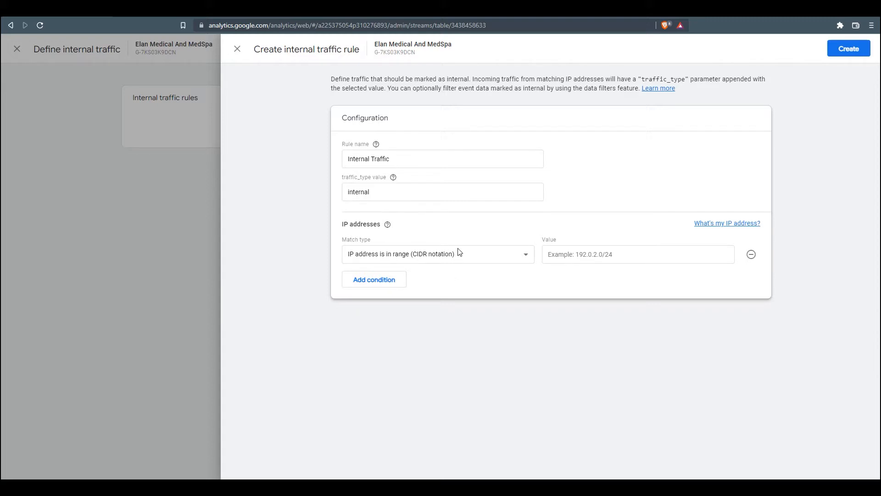
# - Set the rule's IP match type to 'IP address equals'
pyautogui.click(438, 253)
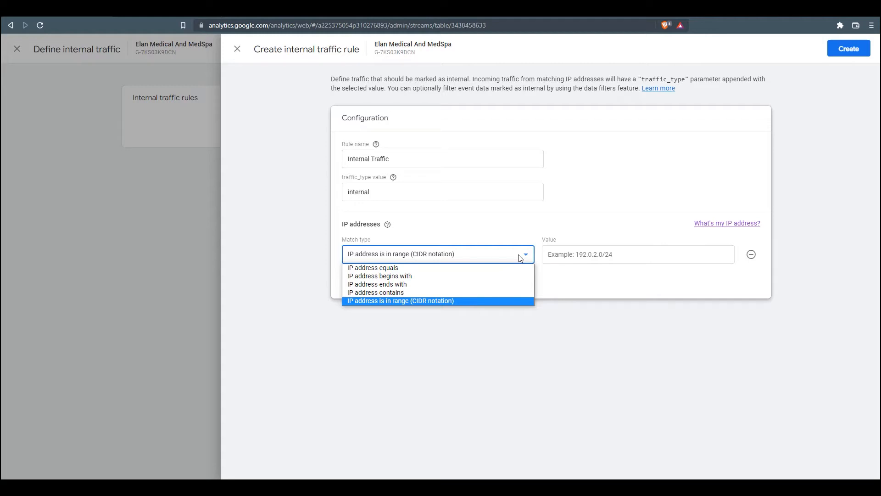
pyautogui.moveTo(453, 264)
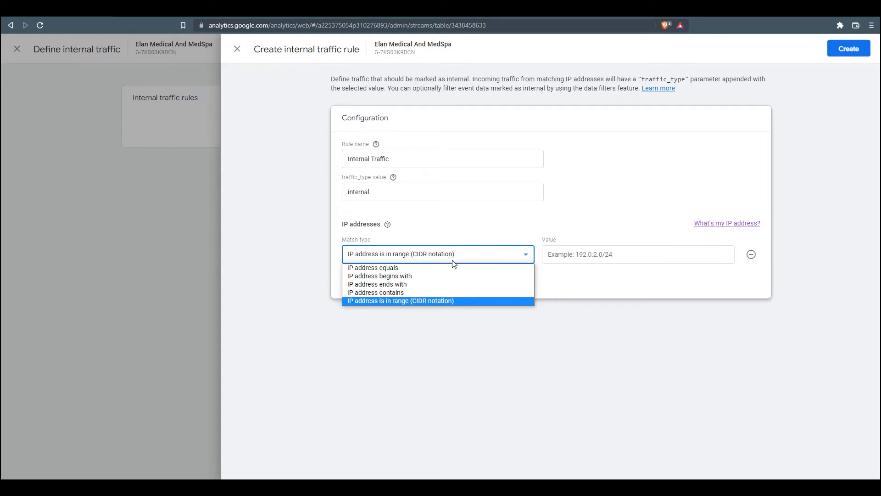
pyautogui.click(373, 267)
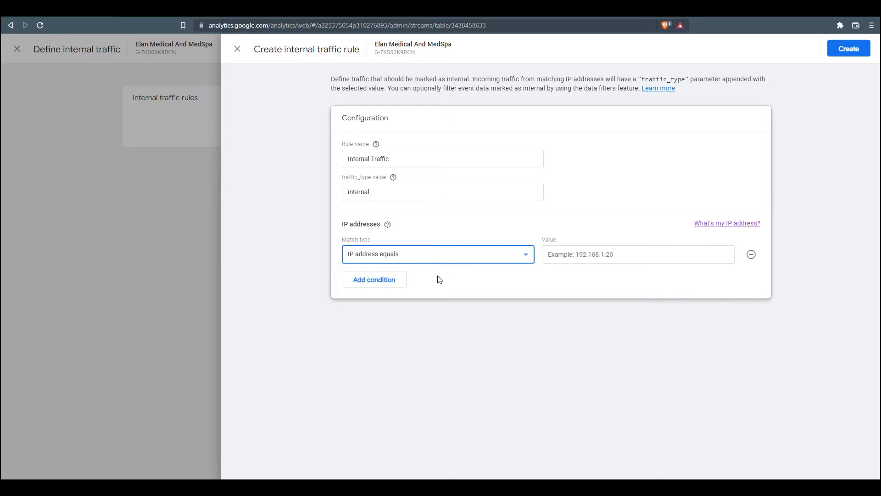
pyautogui.moveTo(475, 285)
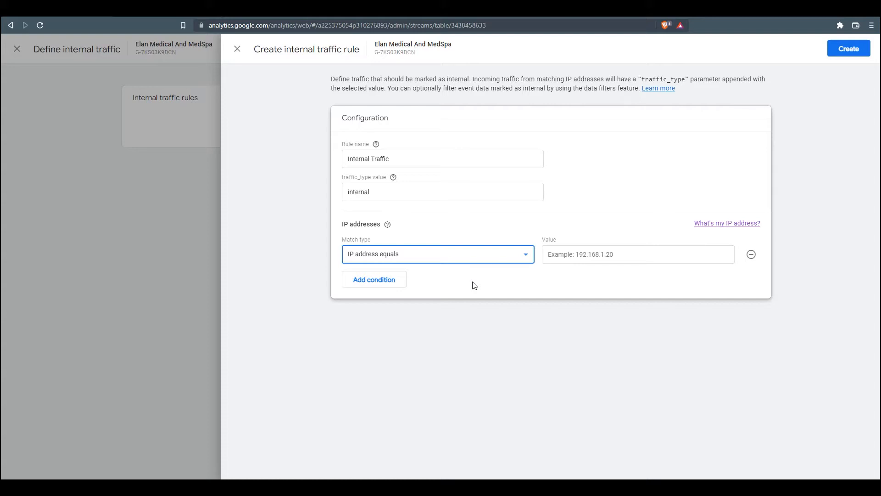
pyautogui.moveTo(449, 258)
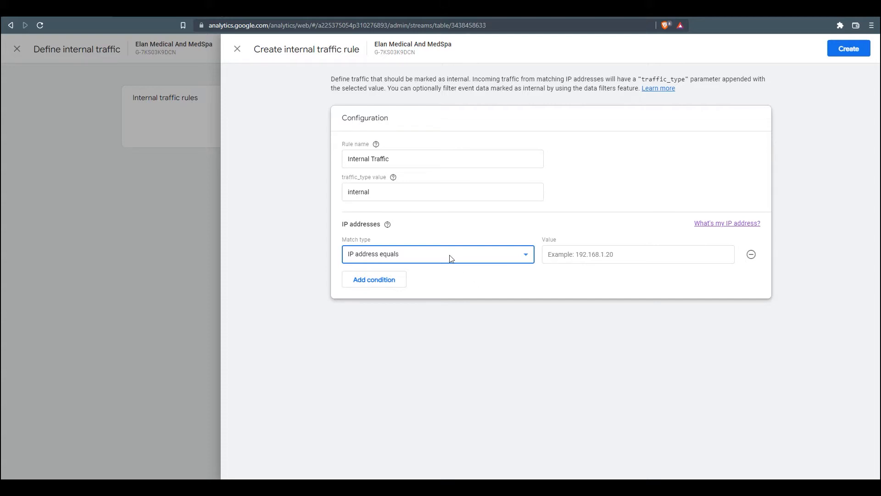
pyautogui.click(437, 253)
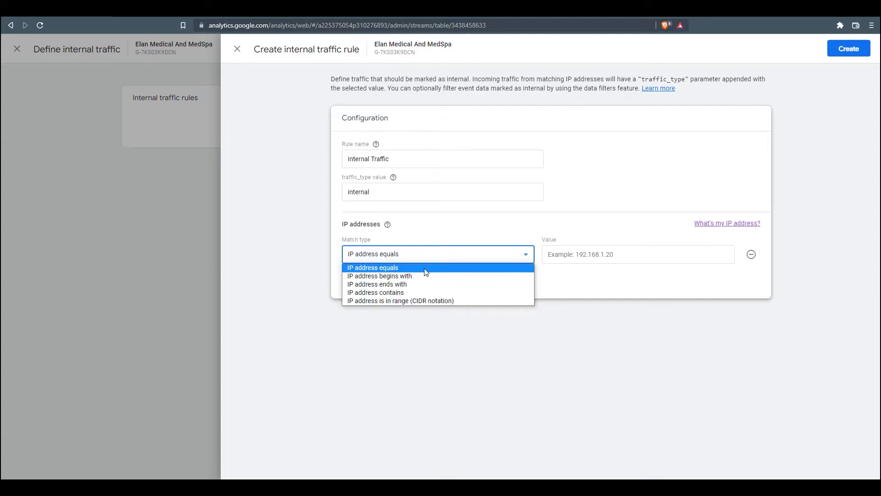
pyautogui.click(373, 267)
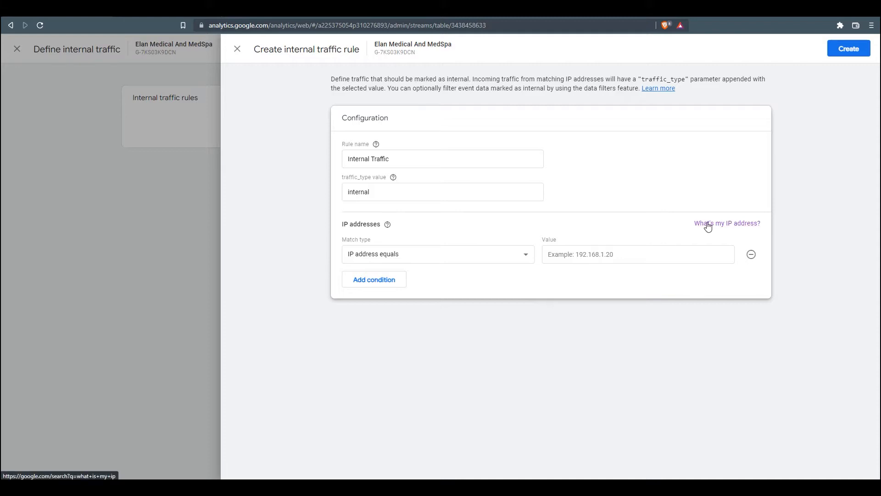
pyautogui.moveTo(725, 227)
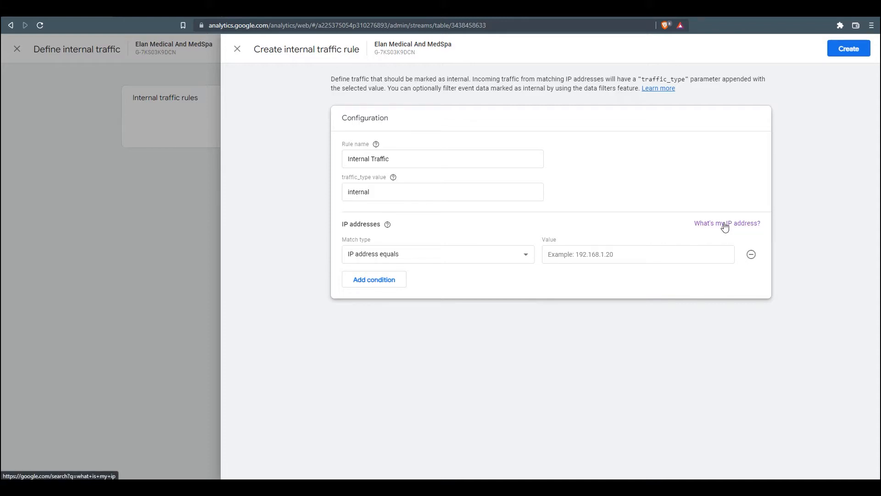
pyautogui.click(726, 223)
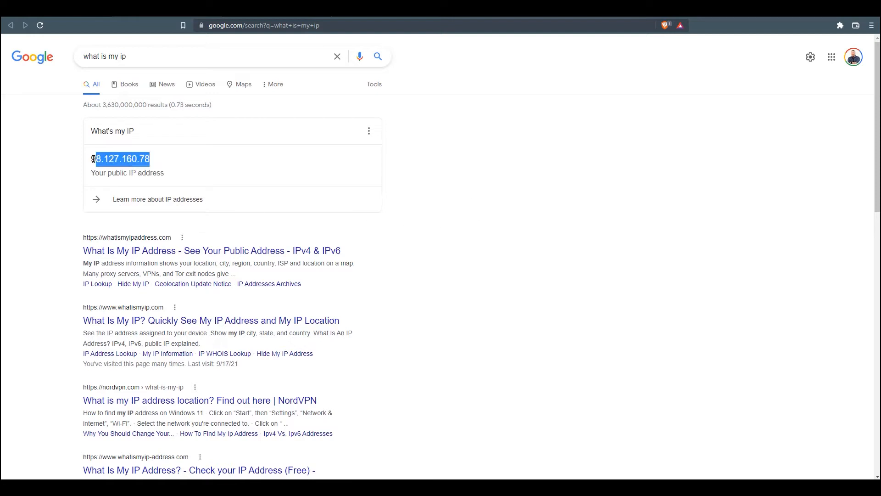
pyautogui.click(138, 182)
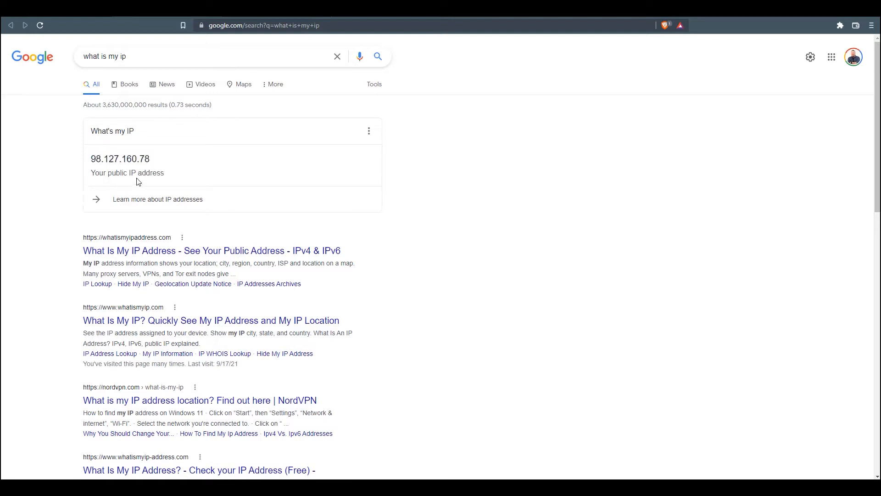
pyautogui.doubleClick(120, 158)
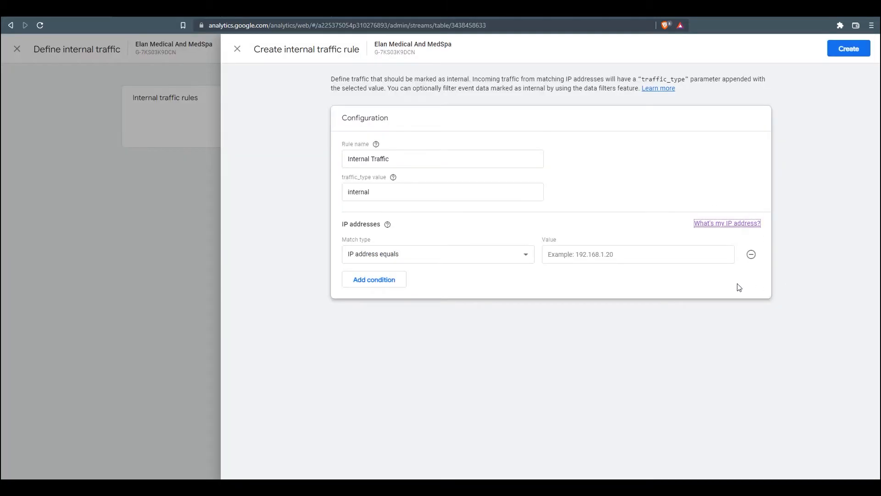
pyautogui.write('98.127.160.78')
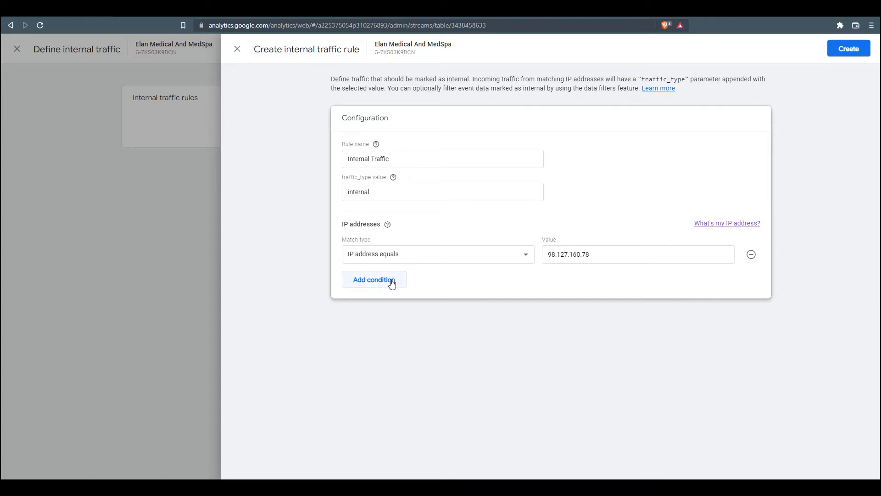
pyautogui.click(374, 280)
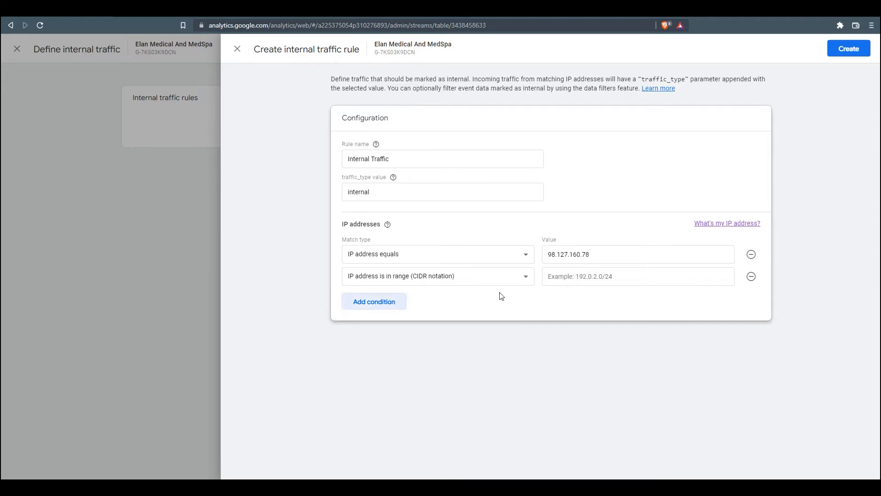
pyautogui.click(438, 276)
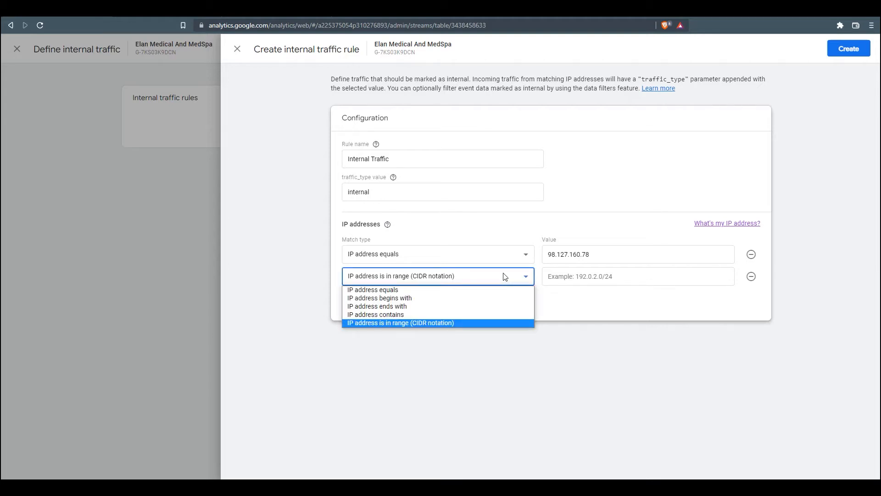
pyautogui.click(400, 322)
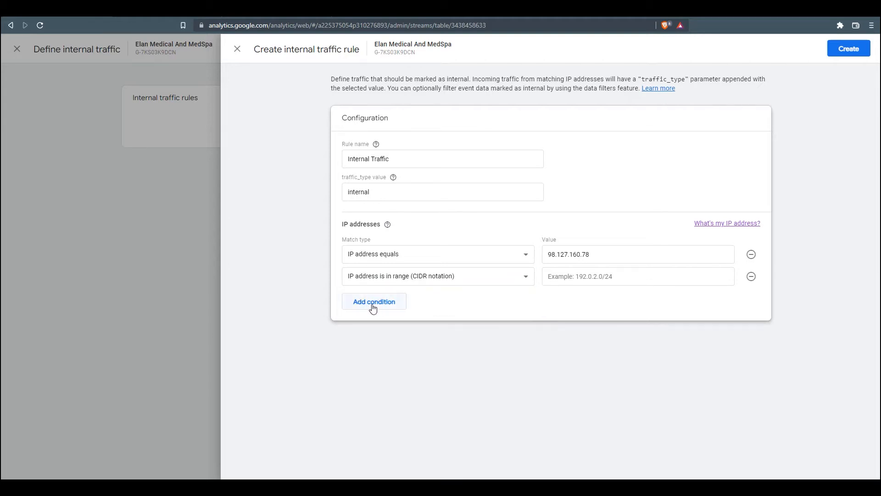
pyautogui.moveTo(618, 301)
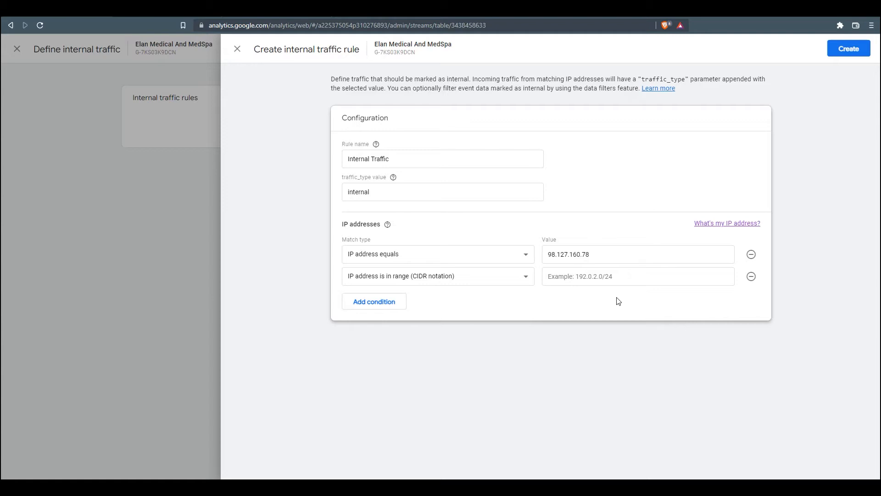
pyautogui.click(751, 276)
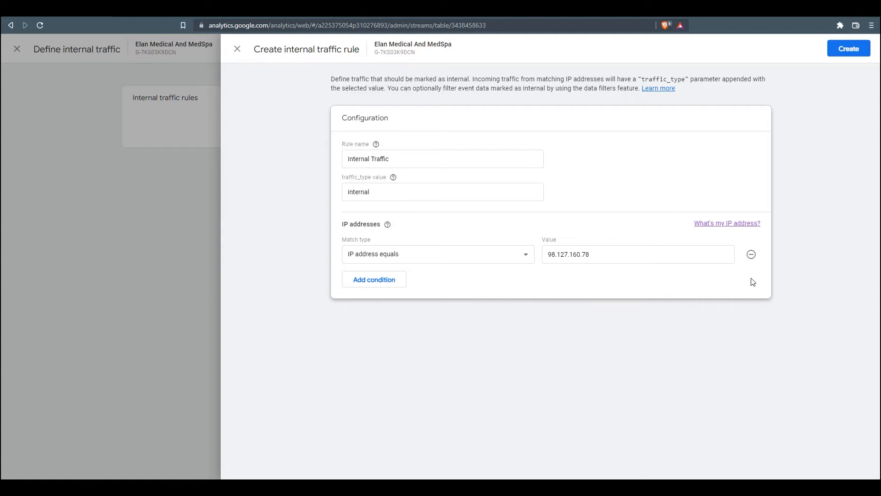
pyautogui.moveTo(848, 48)
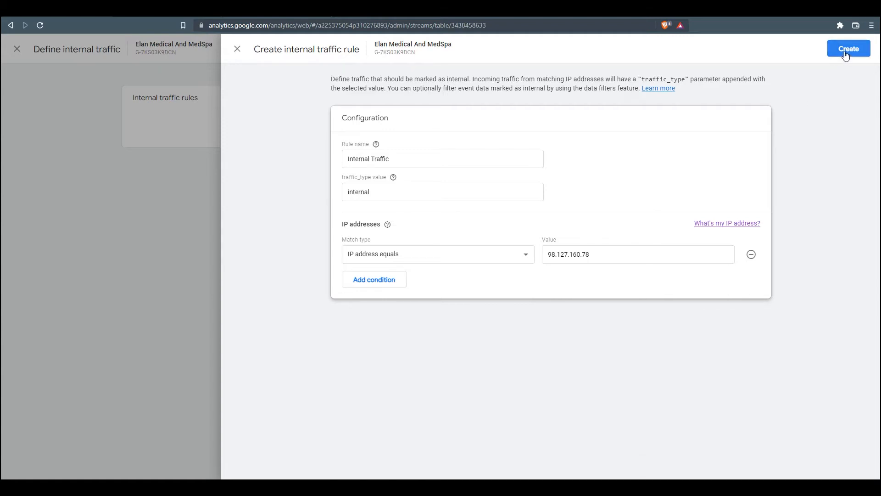
pyautogui.click(848, 48)
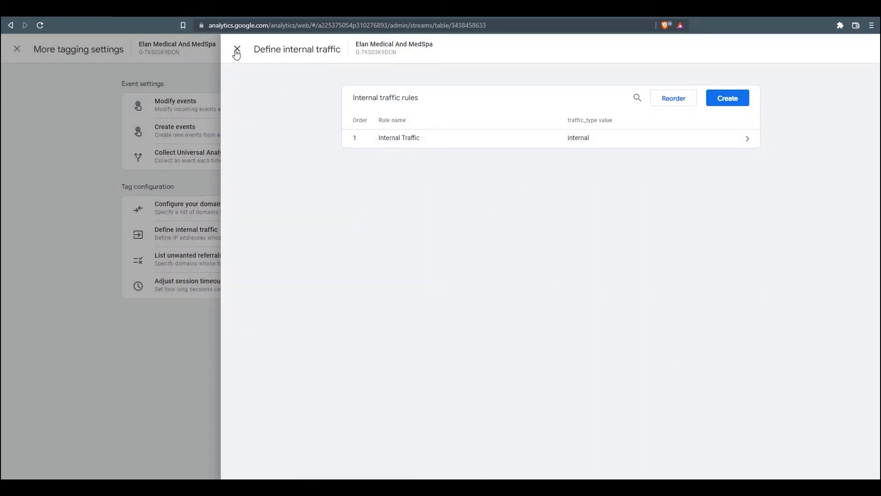
# - Close the internal traffic, tagging and stream panels and go to Reports > Realtime
pyautogui.click(237, 49)
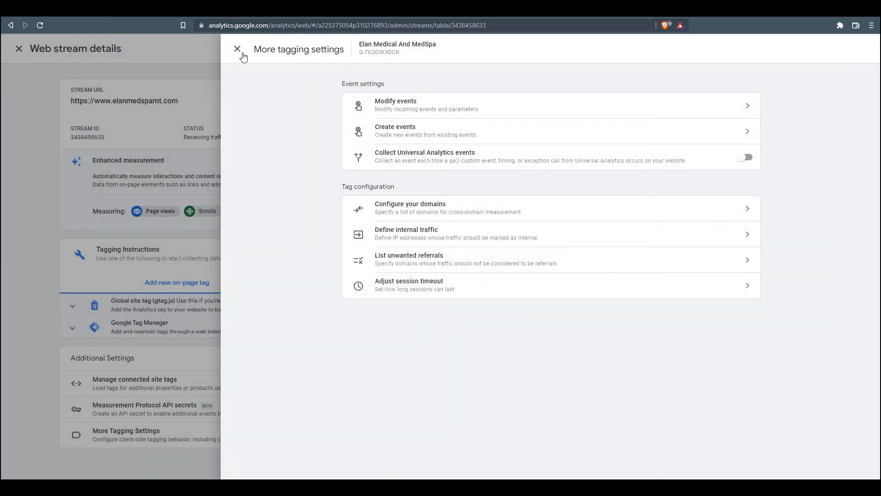
pyautogui.click(237, 49)
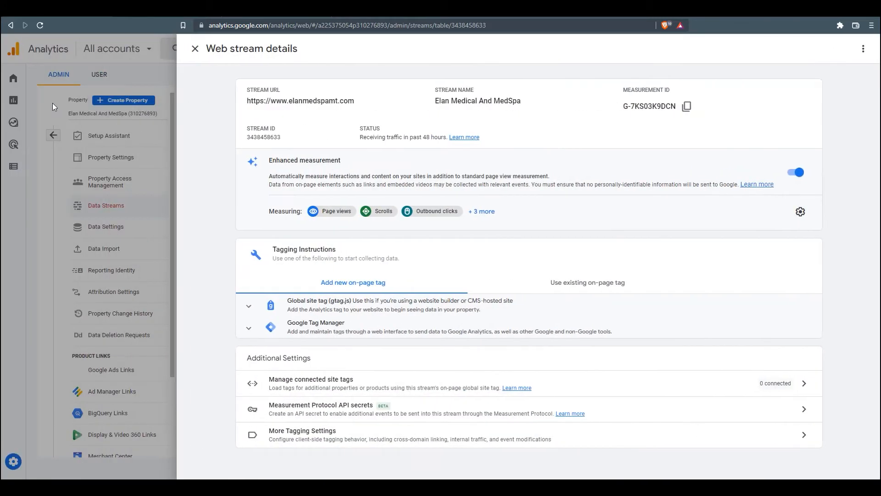
pyautogui.click(195, 48)
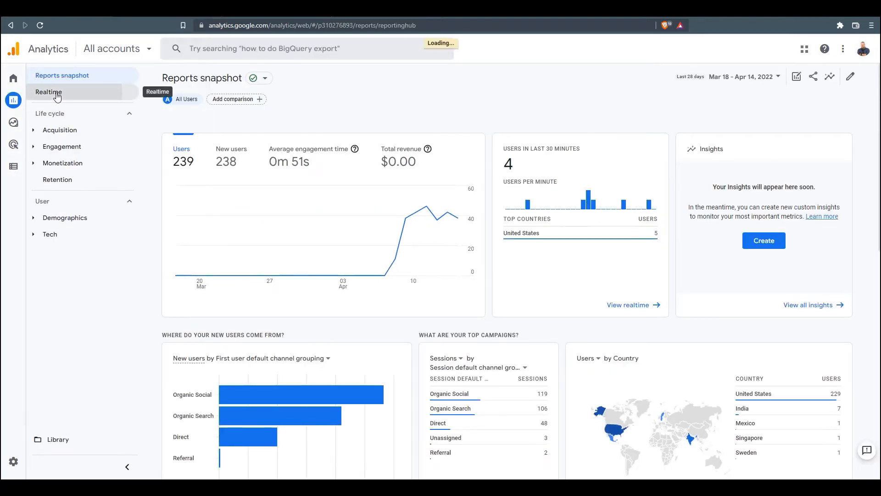
pyautogui.click(48, 91)
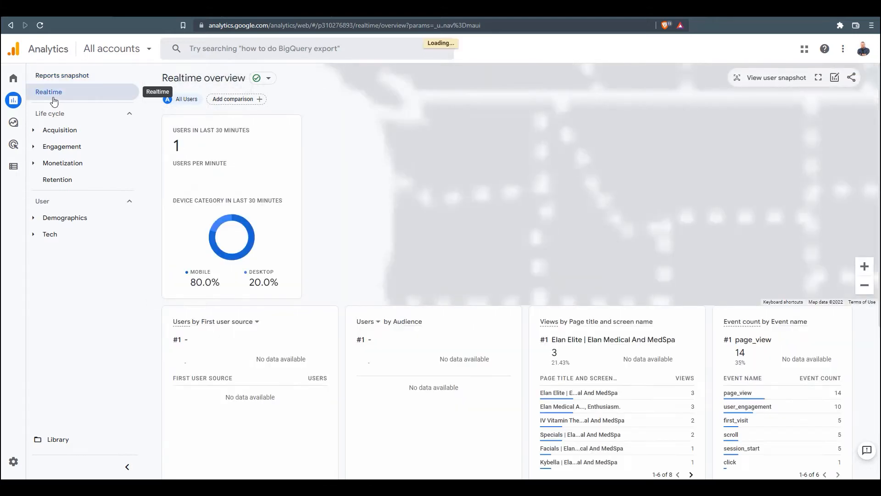
# - Add a Realtime comparison where Test data filter name includes 'Internal Traffic'
pyautogui.click(235, 99)
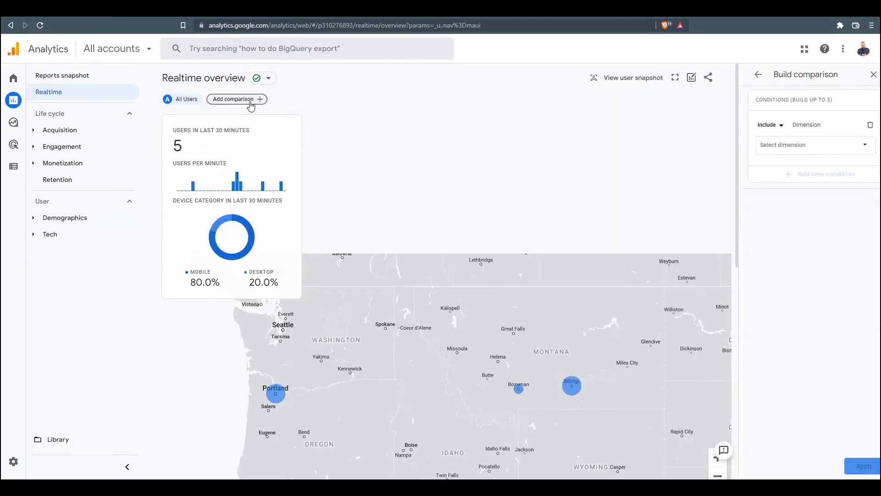
pyautogui.scroll(-3)
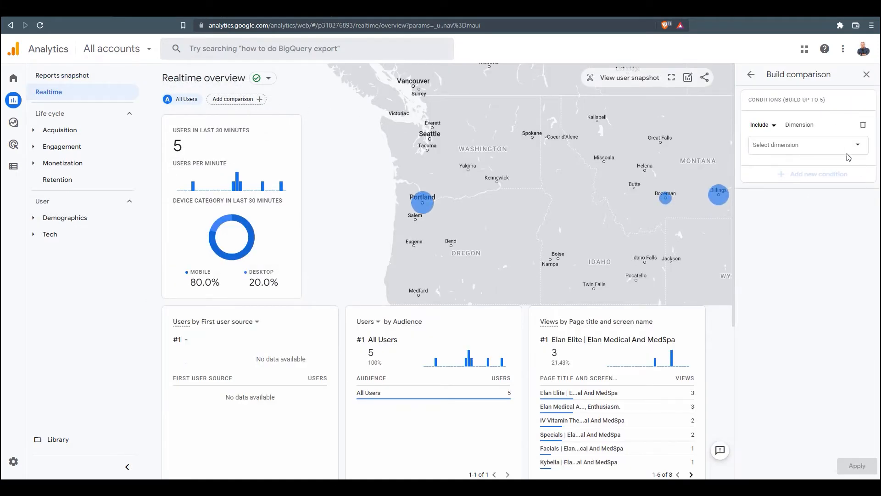
pyautogui.click(803, 144)
pyautogui.write('t')
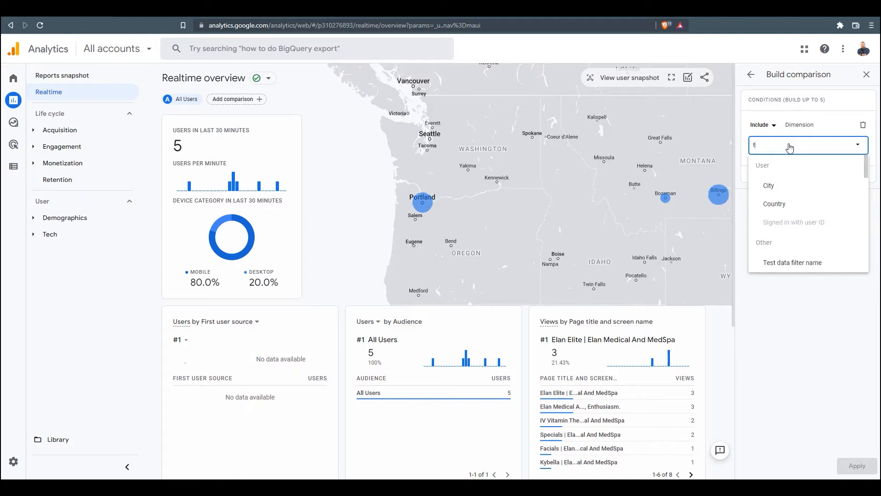
pyautogui.write('est')
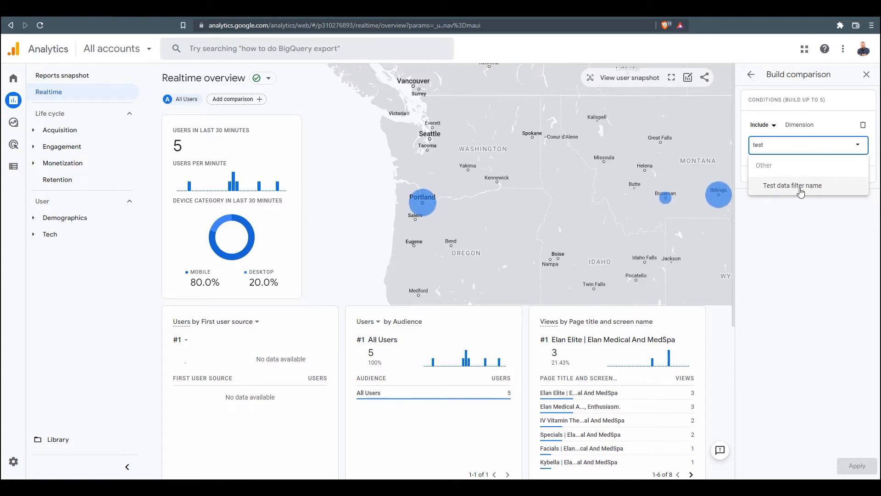
pyautogui.click(793, 185)
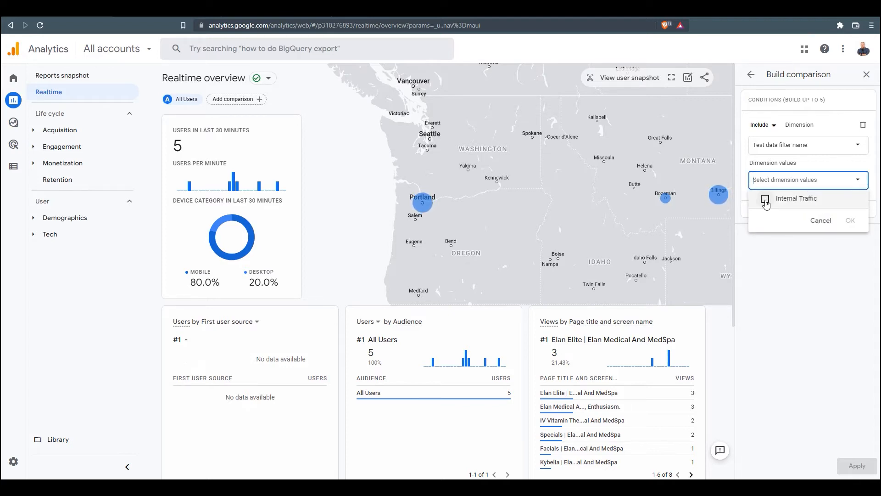
pyautogui.click(764, 199)
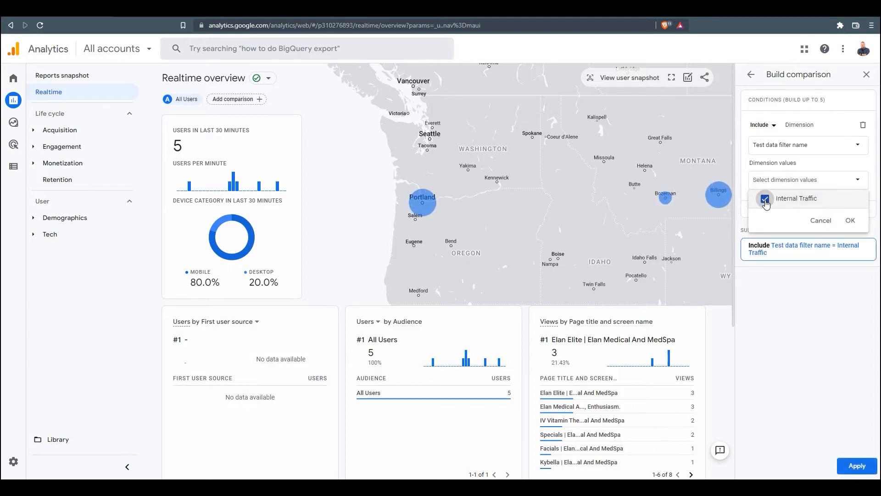
pyautogui.click(850, 220)
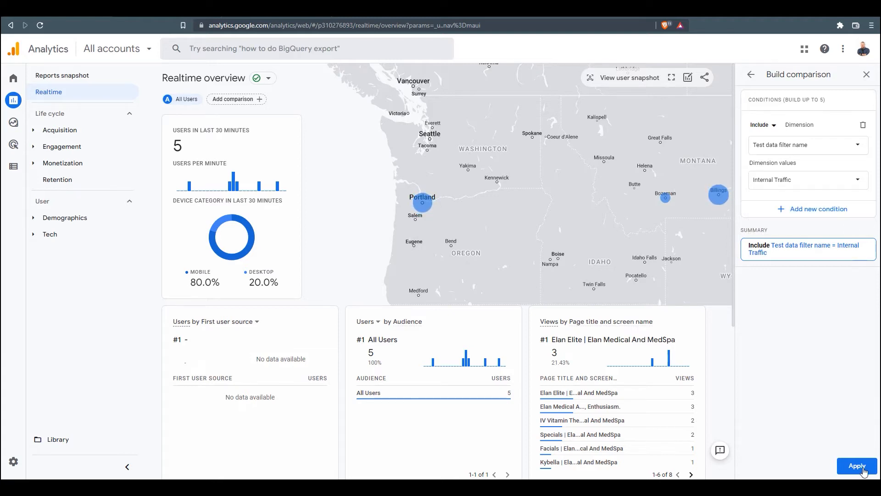
pyautogui.click(856, 466)
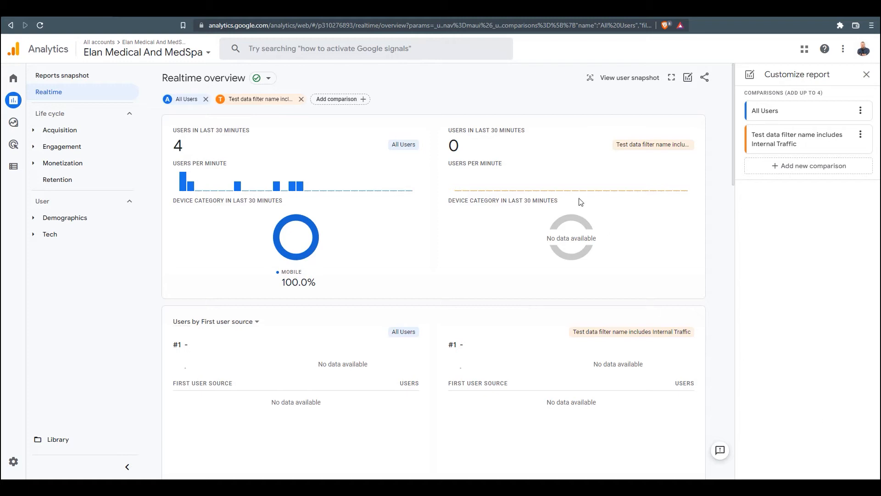
pyautogui.moveTo(627, 153)
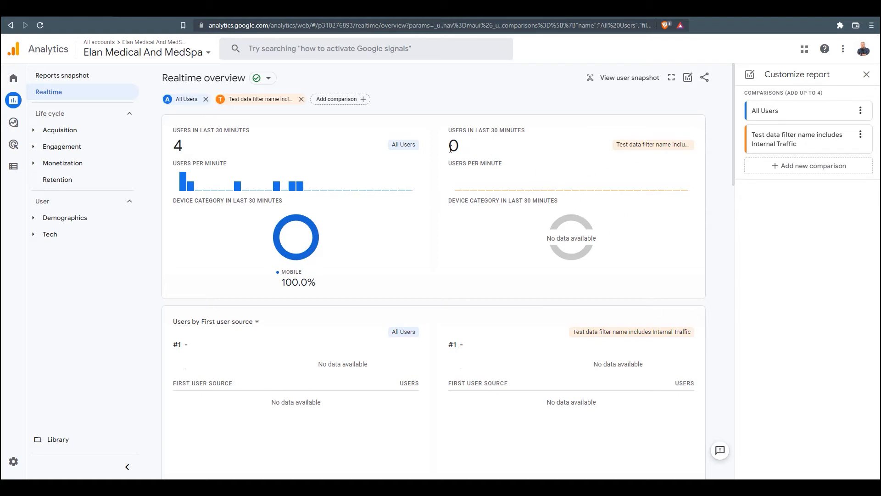
pyautogui.moveTo(504, 175)
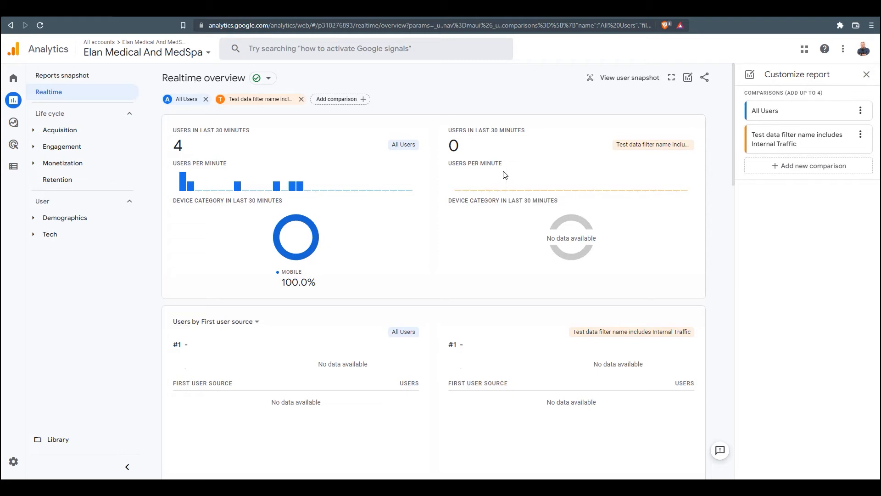
pyautogui.moveTo(512, 234)
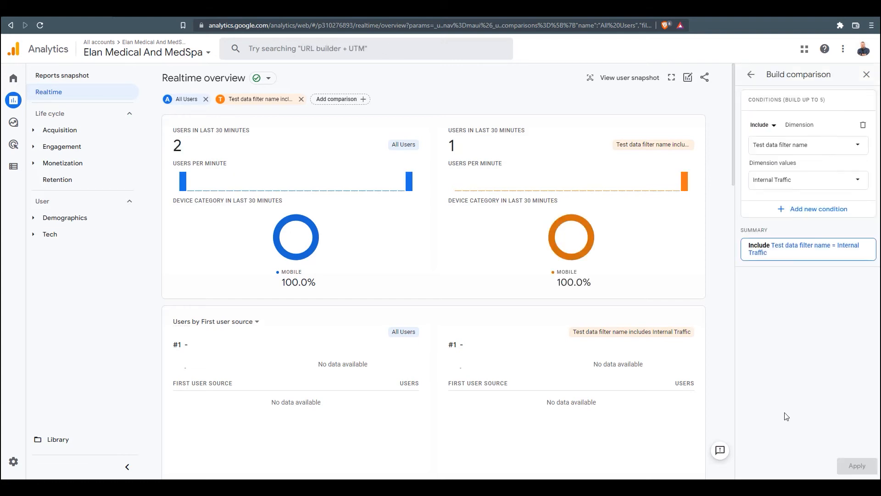
pyautogui.moveTo(462, 143)
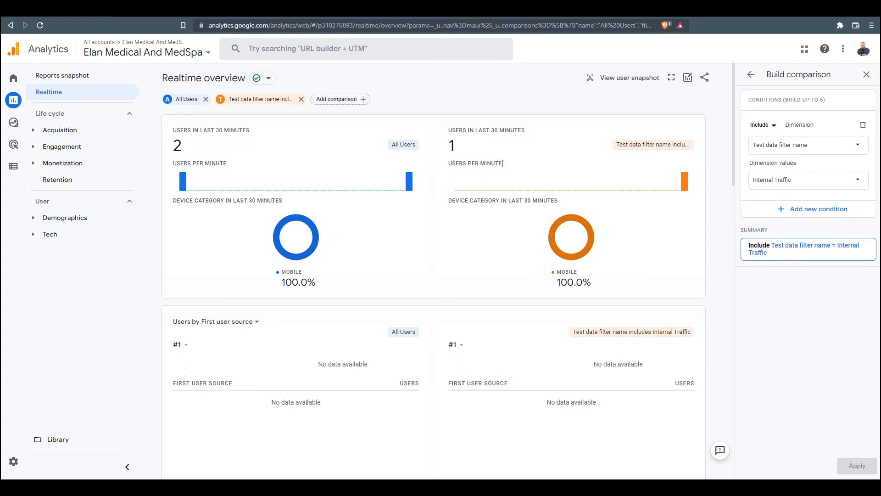
pyautogui.moveTo(816, 378)
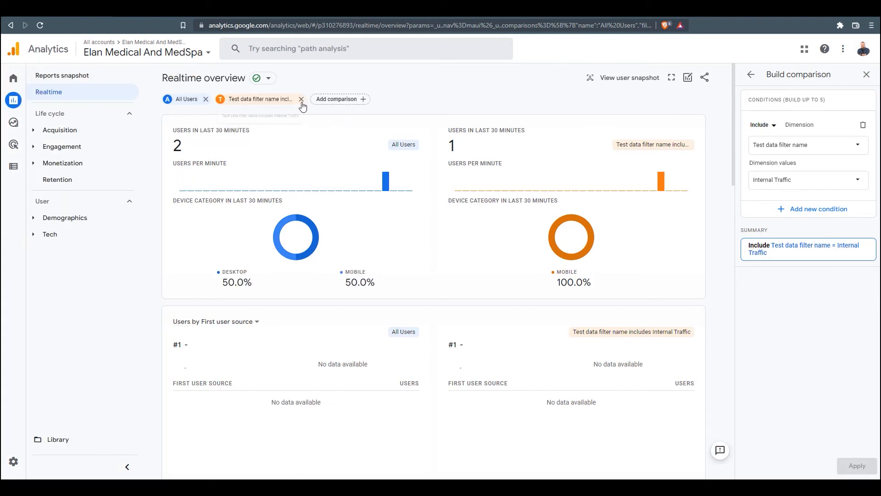
# - Remove the comparison and open the Internal Traffic filter from Admin > Data Settings > Data Filters
pyautogui.click(301, 99)
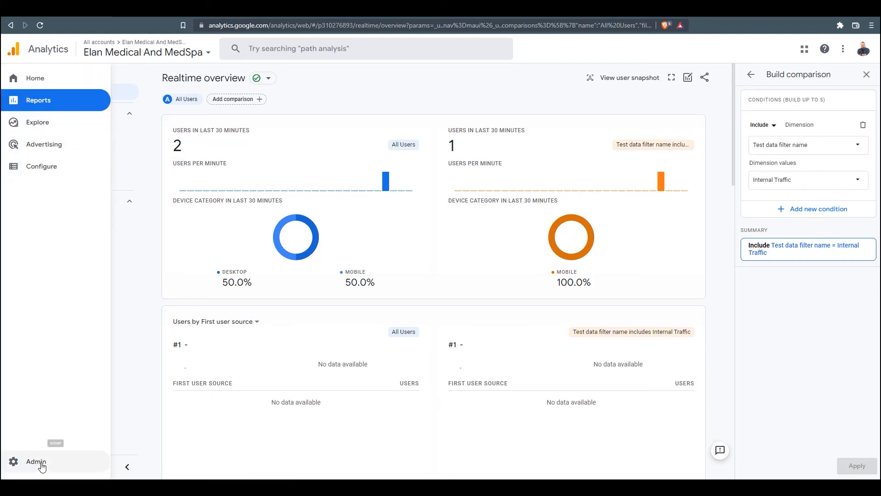
pyautogui.click(36, 461)
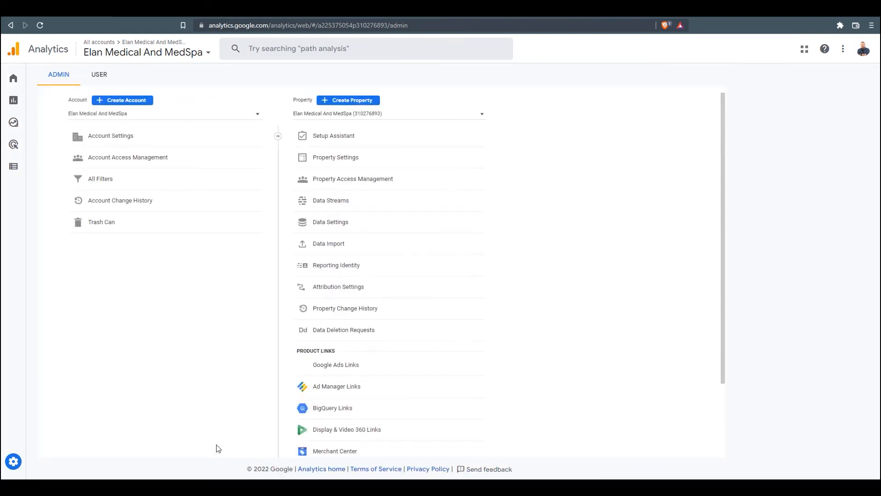
pyautogui.click(330, 221)
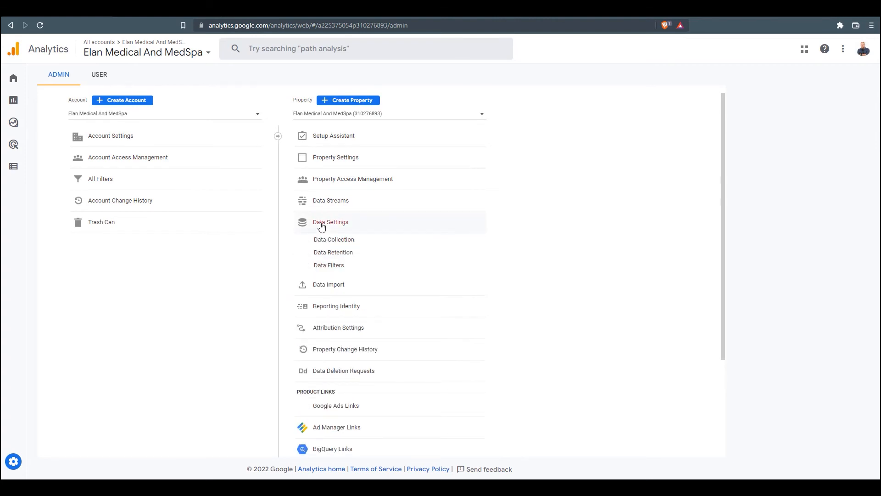
pyautogui.click(328, 265)
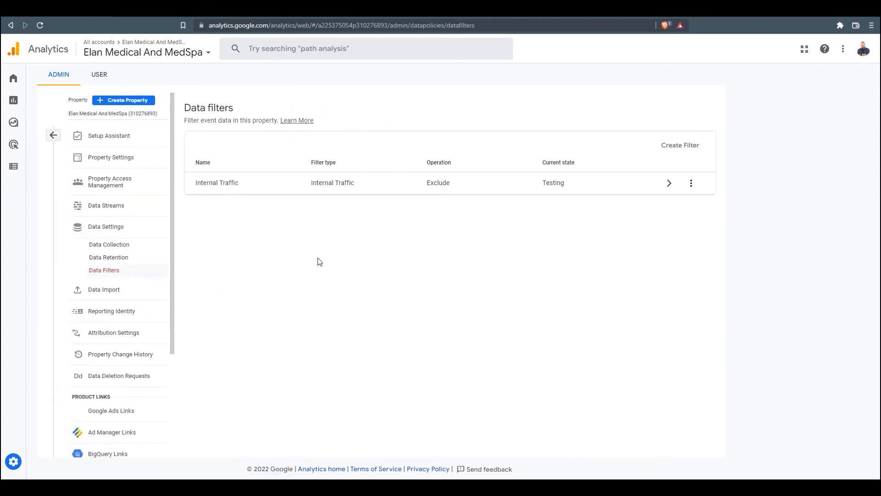
pyautogui.click(216, 183)
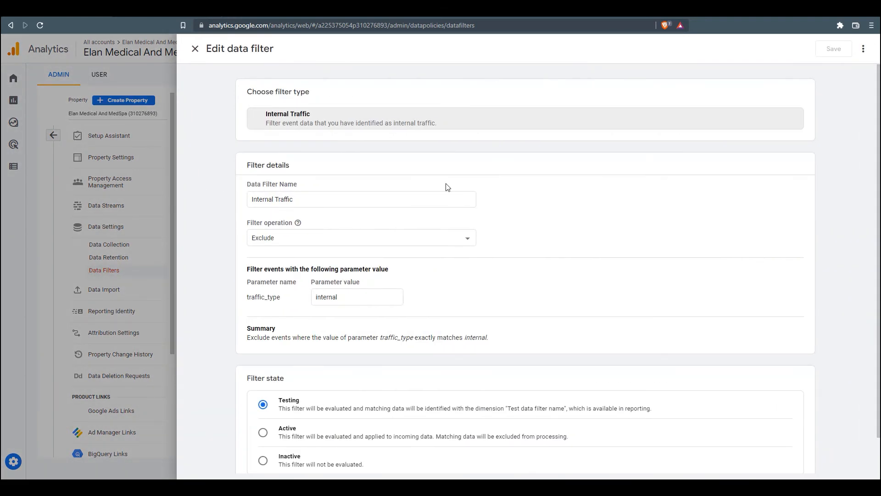
pyautogui.moveTo(503, 268)
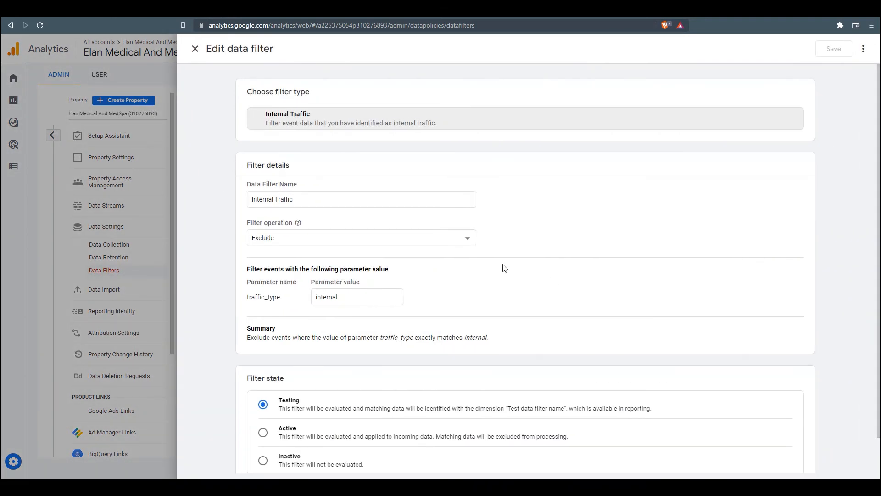
# - Keep the filter operation as Exclude, set its state to Active, save, and confirm activation
pyautogui.click(360, 237)
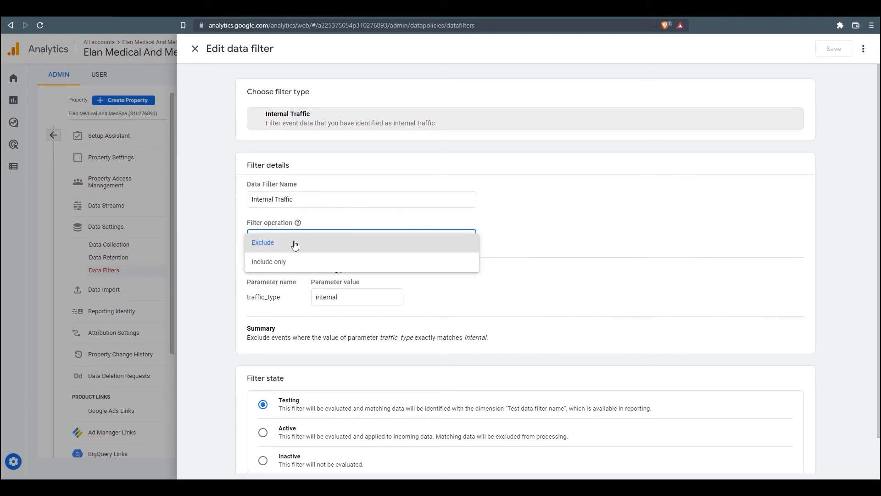
pyautogui.click(262, 242)
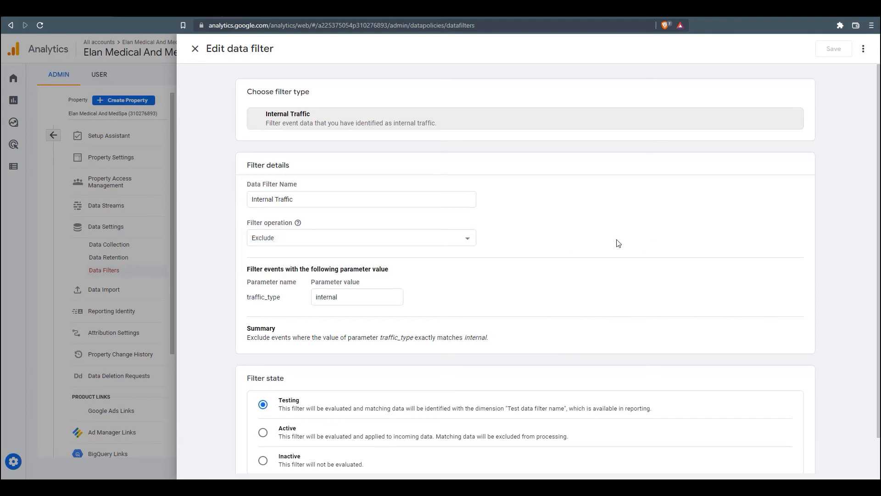
pyautogui.scroll(-3)
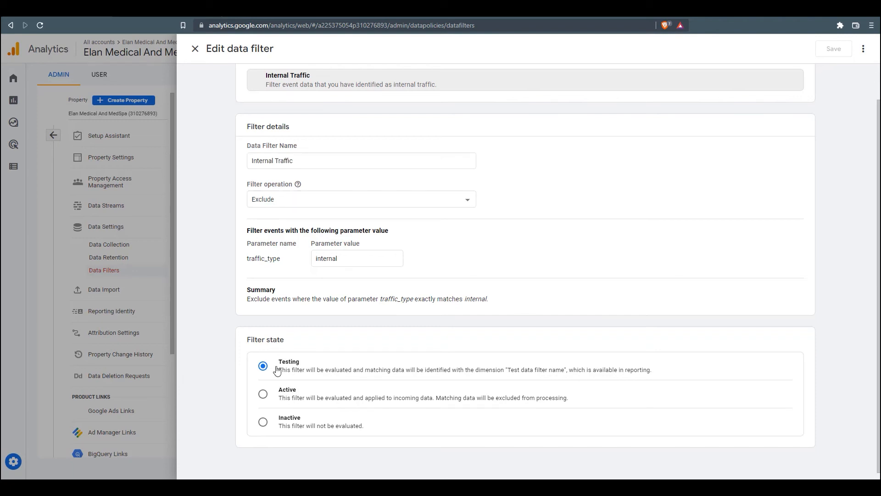
pyautogui.click(262, 394)
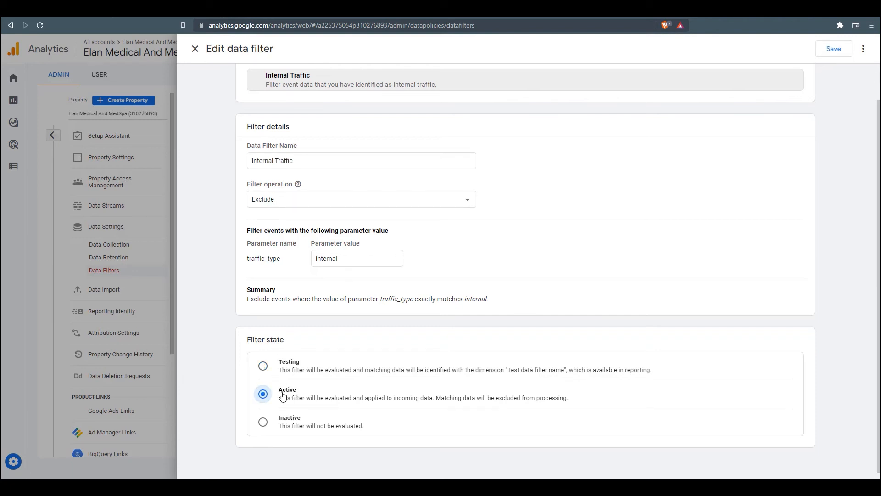
pyautogui.click(262, 394)
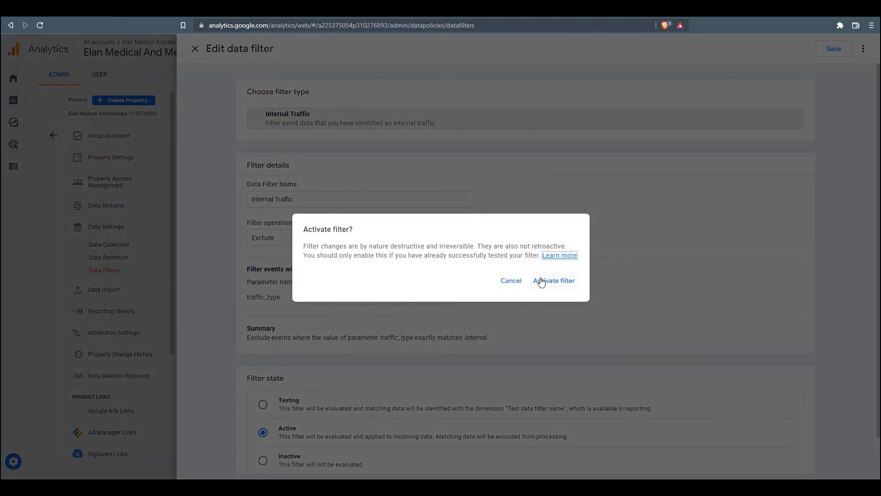
pyautogui.click(553, 280)
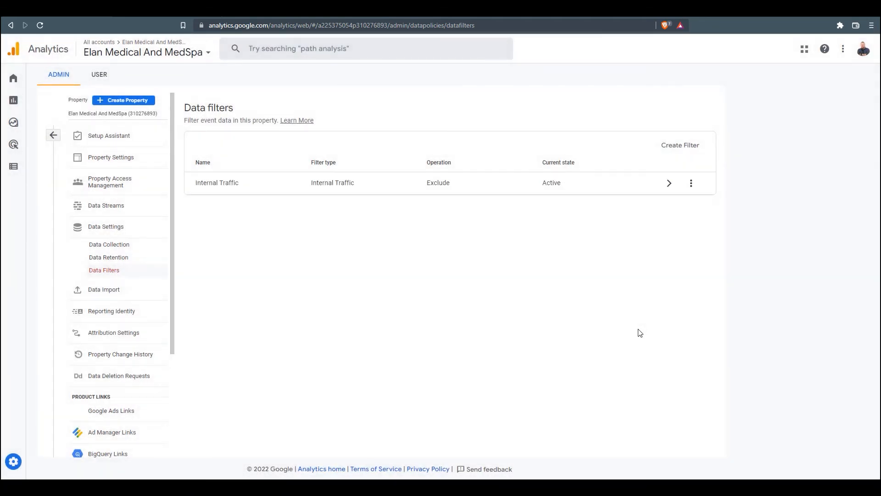